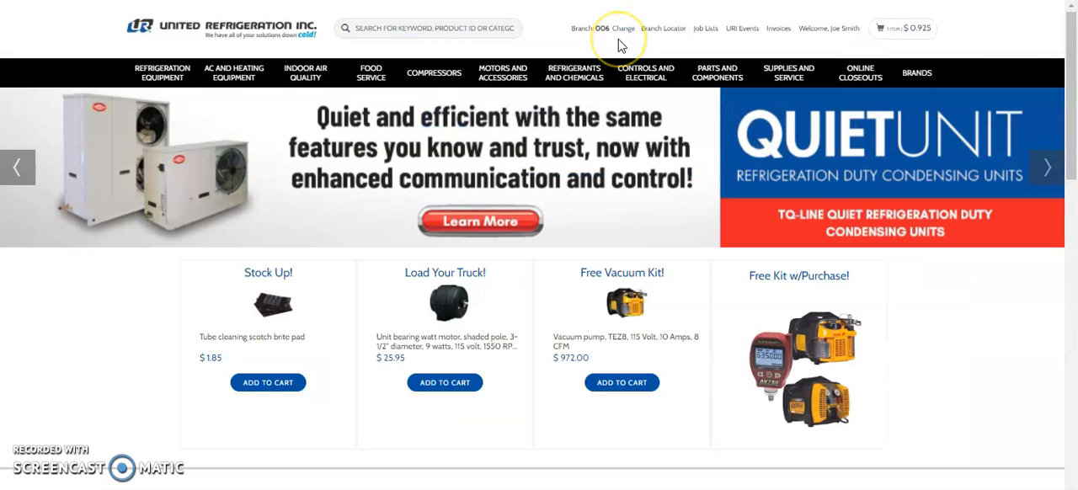
{"action": "mouse_move", "coordinate": [619, 47]}
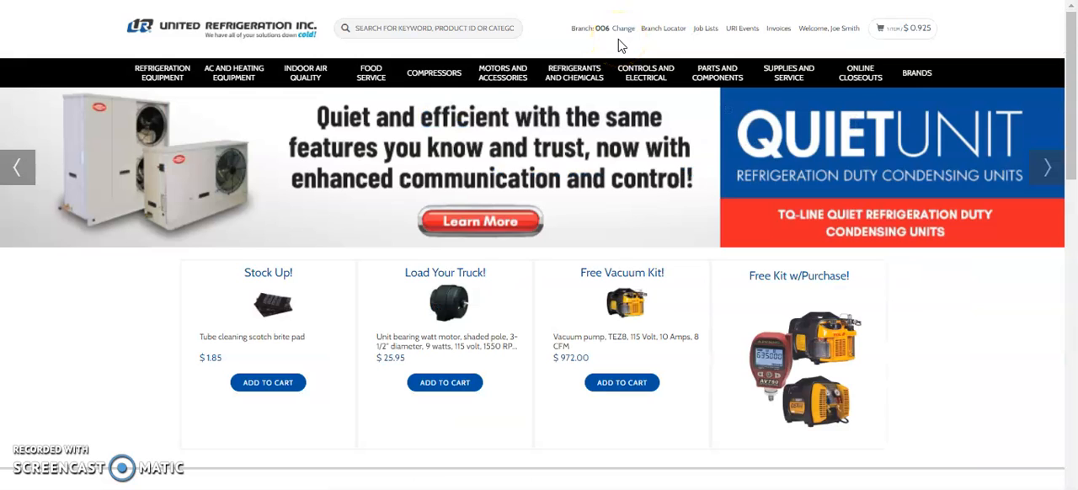
{"action": "mouse_move", "coordinate": [766, 28]}
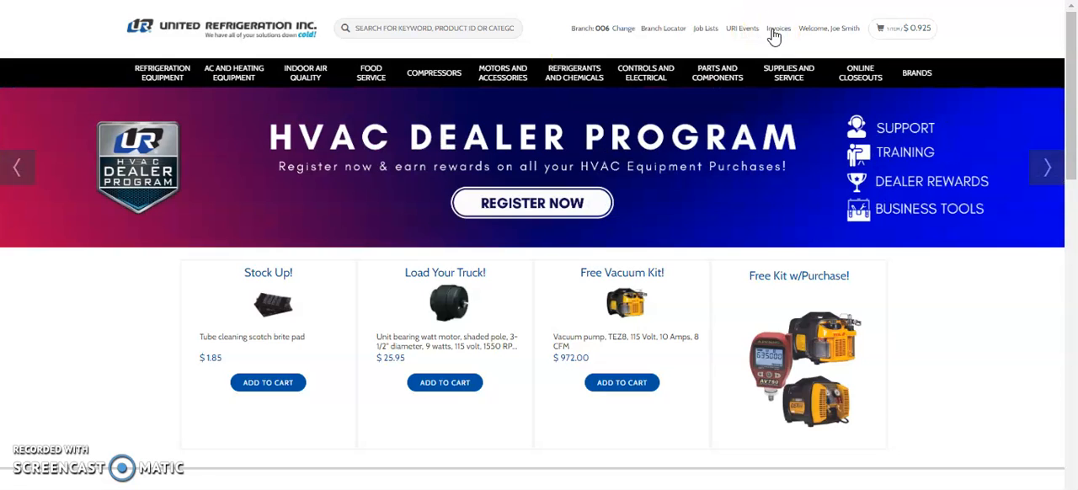
Step: Go to the Invoice History page via the Invoices header link
{"action": "left_click", "coordinate": [781, 28]}
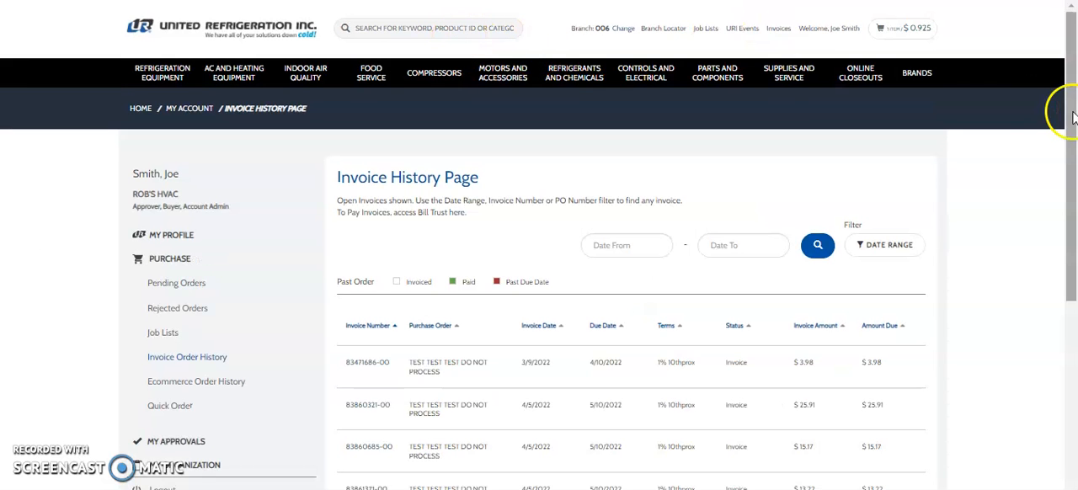
Step: Scroll through all four invoices and show the Date Range filter options
{"action": "scroll", "scroll_direction": "down", "scroll_amount": 3}
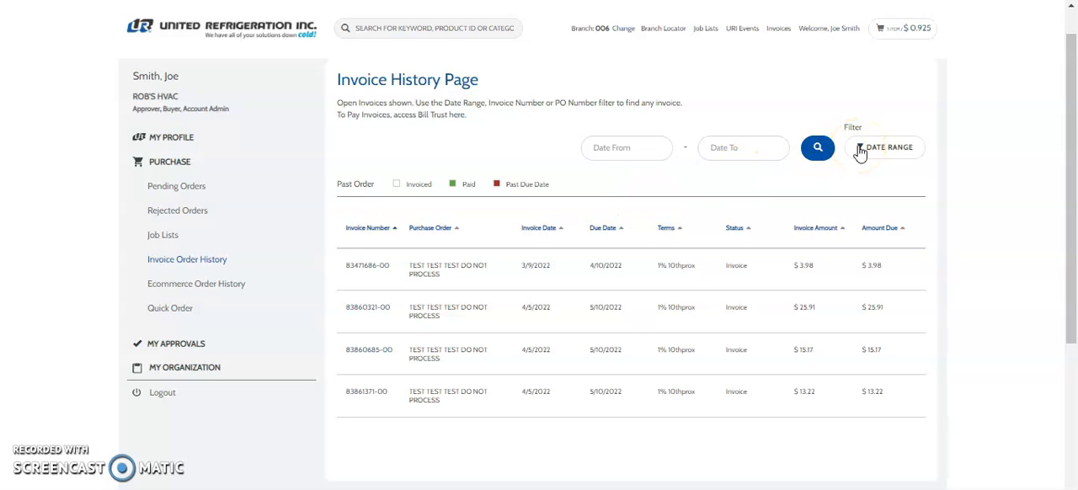
{"action": "left_click", "coordinate": [885, 147]}
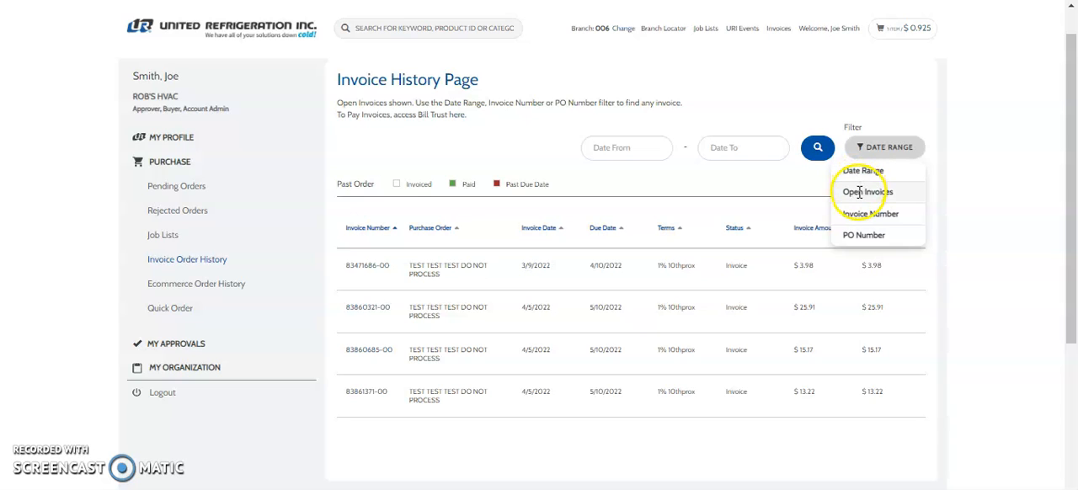
{"action": "mouse_move", "coordinate": [864, 235]}
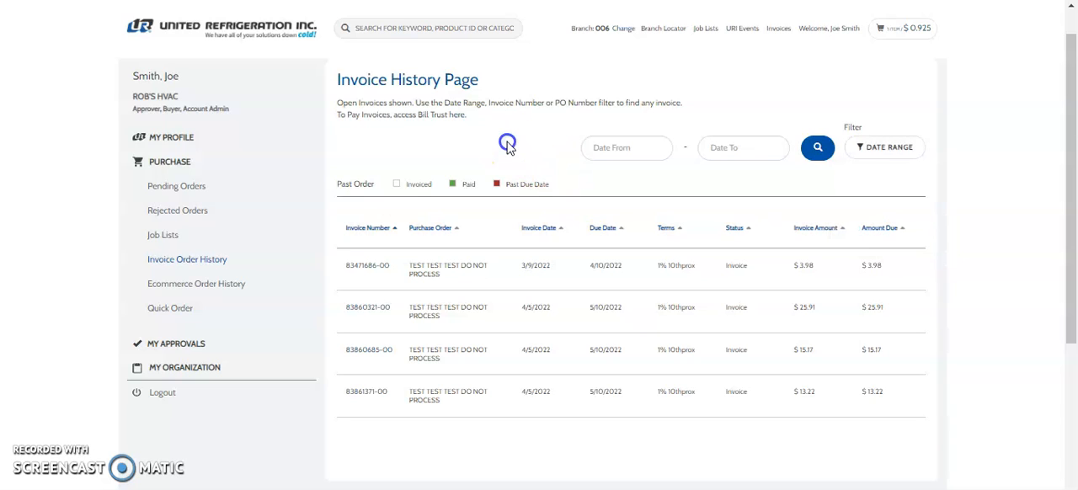
{"action": "mouse_move", "coordinate": [510, 148]}
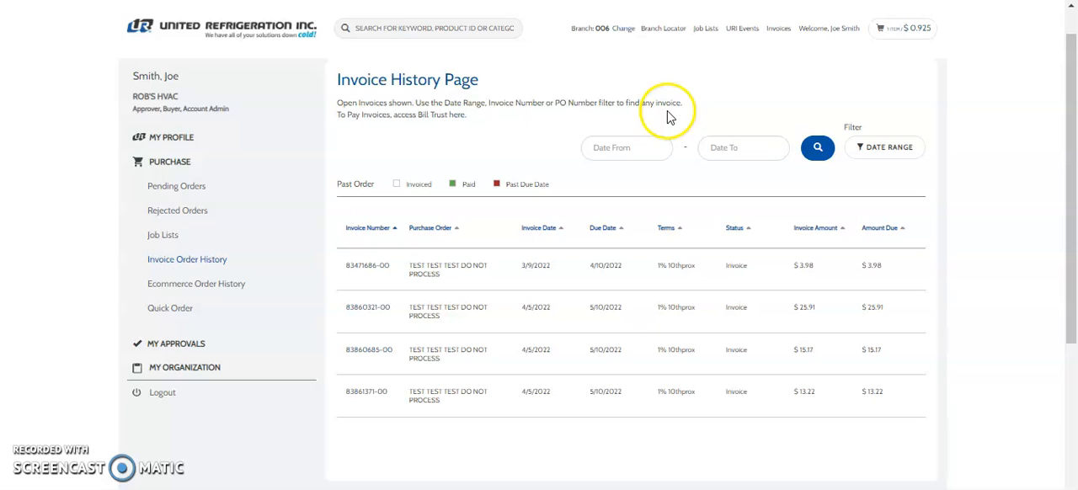
{"action": "mouse_move", "coordinate": [445, 150]}
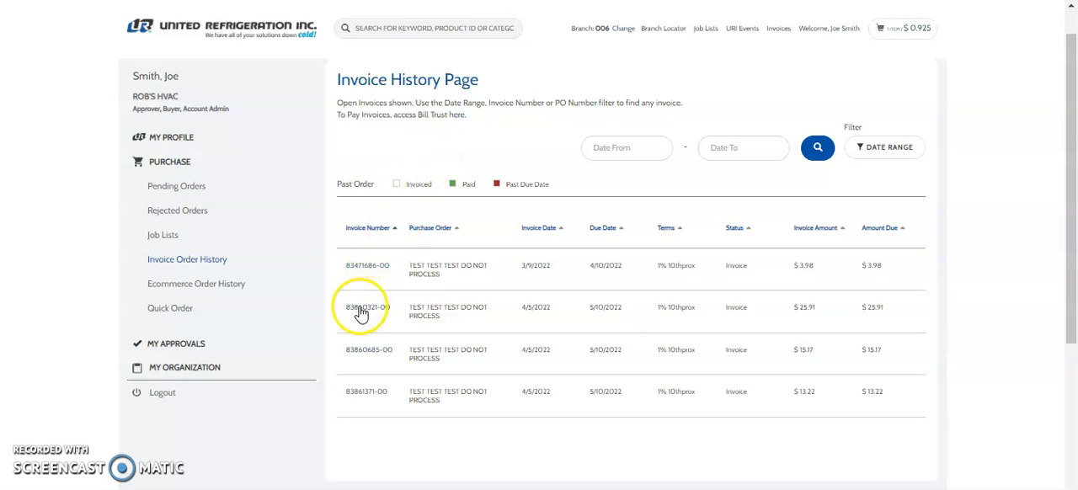
{"action": "left_click", "coordinate": [362, 308]}
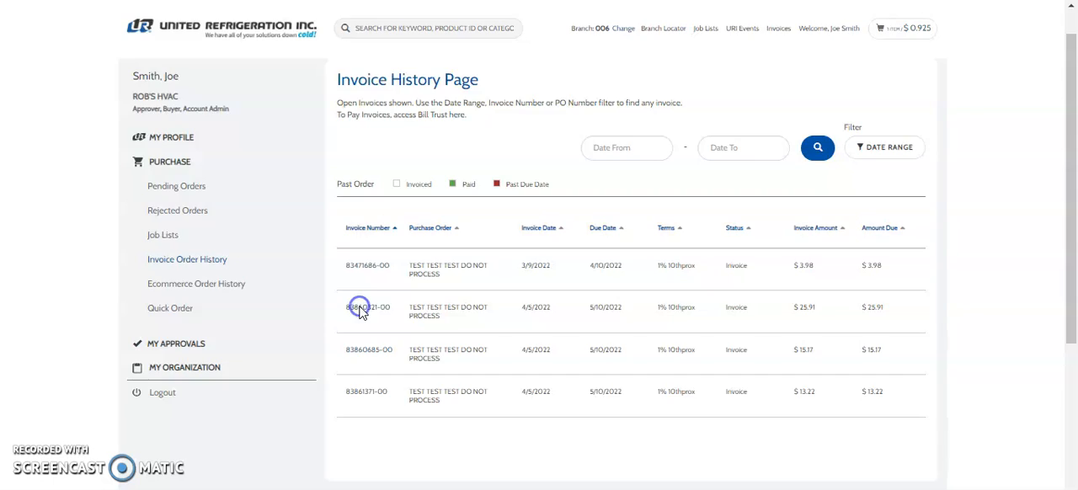
{"action": "left_click", "coordinate": [367, 307]}
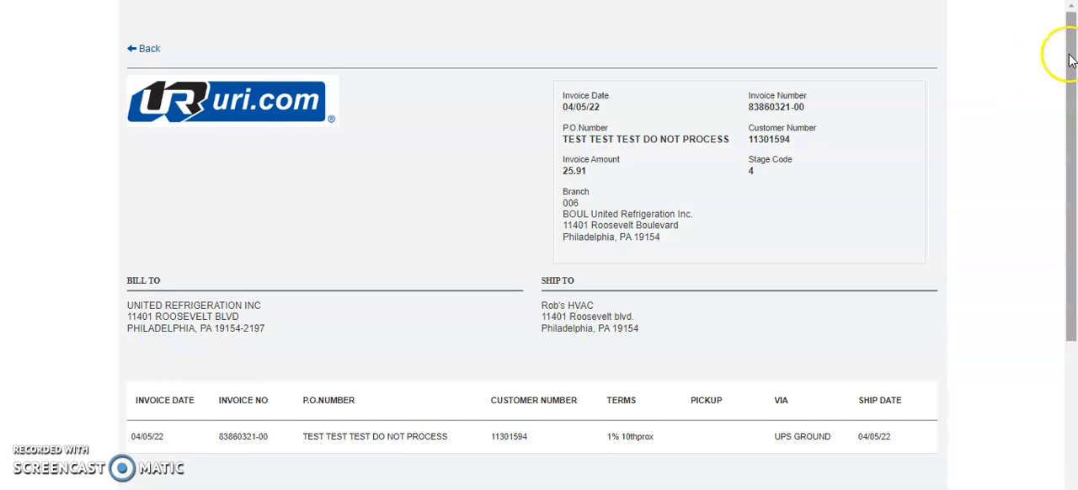
{"action": "scroll", "scroll_direction": "down", "scroll_amount": 3}
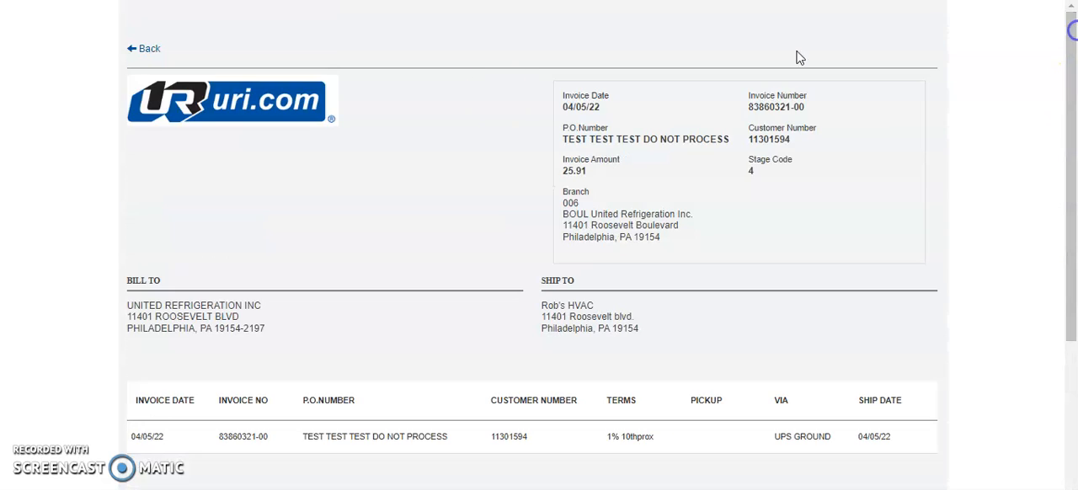
{"action": "mouse_move", "coordinate": [234, 111]}
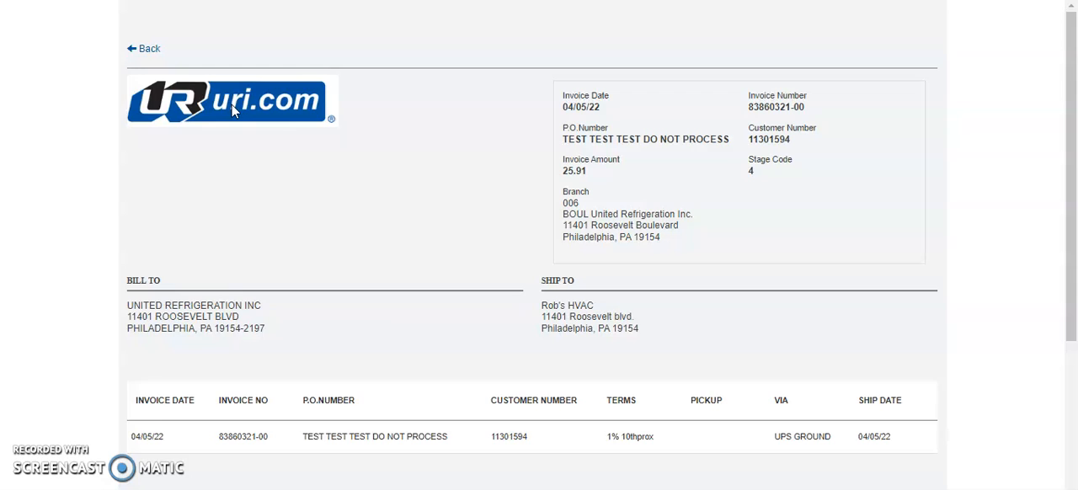